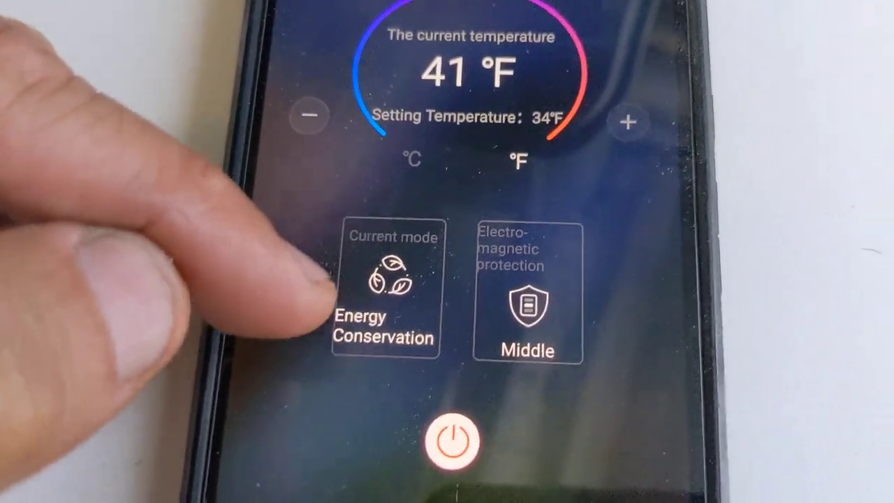
pyautogui.click(383, 290)
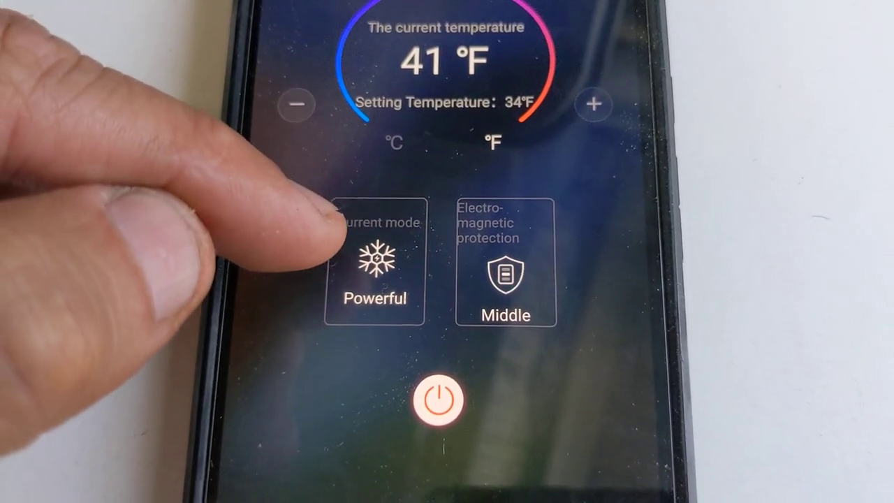
pyautogui.click(375, 264)
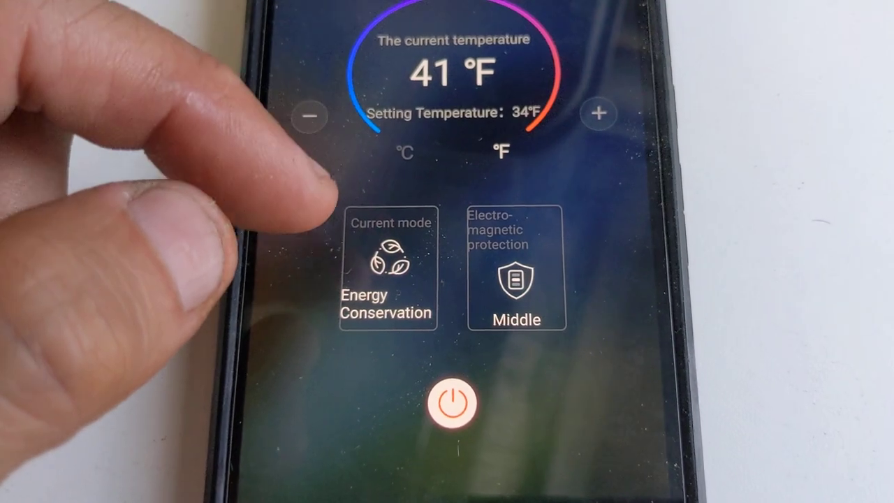